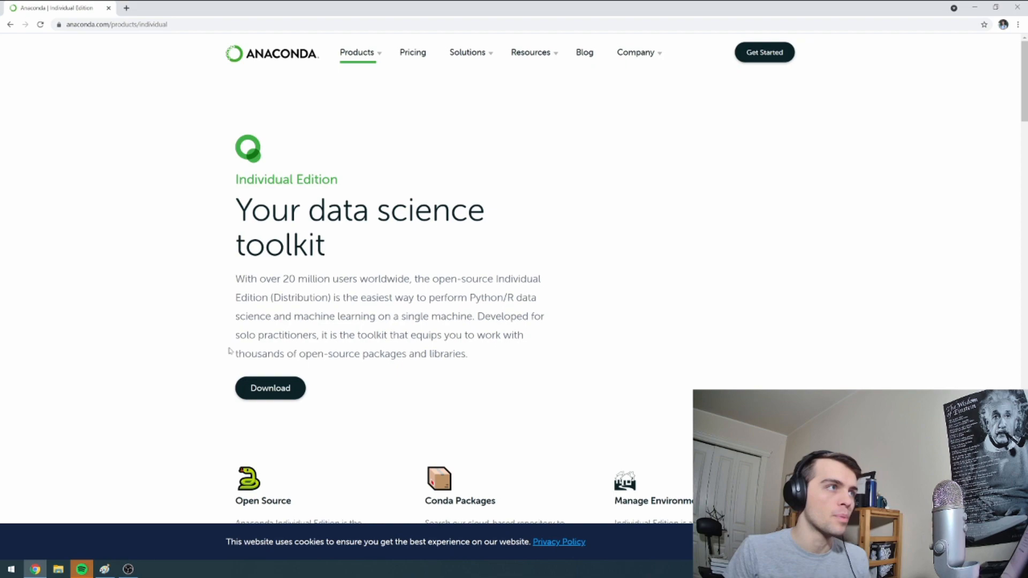
- Scroll to the Anaconda Installers section, then search Windows for 'ana'
scroll(down, 3)
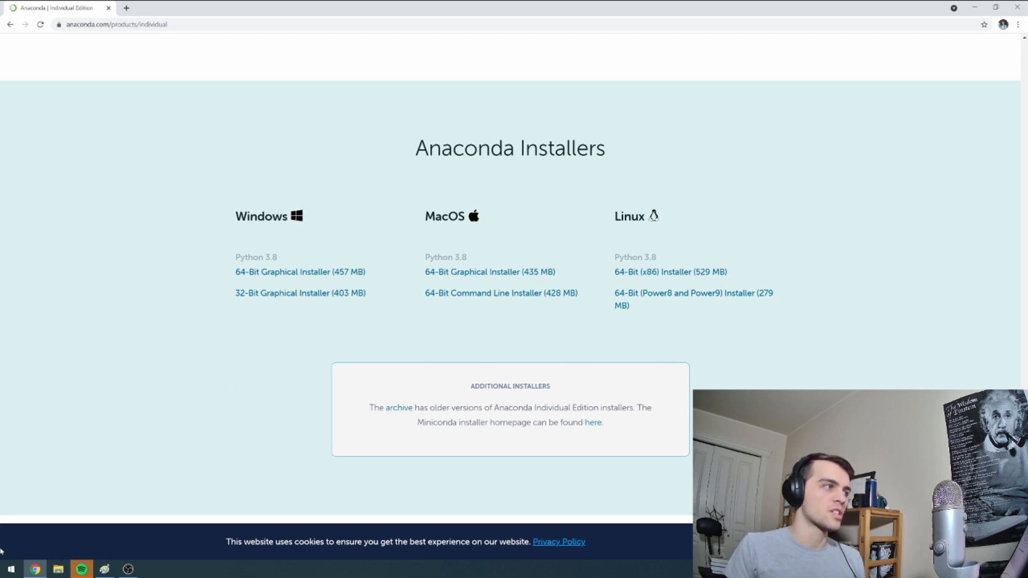
text(anacon)
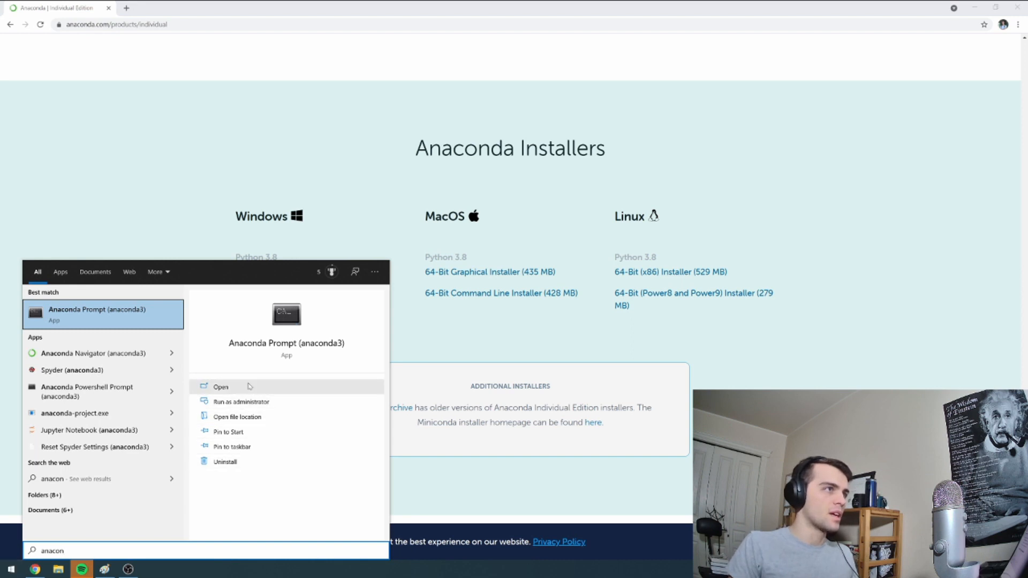
- Launch Anaconda Prompt and start JupyterLab with the 'jupyter lab' command
click(220, 387)
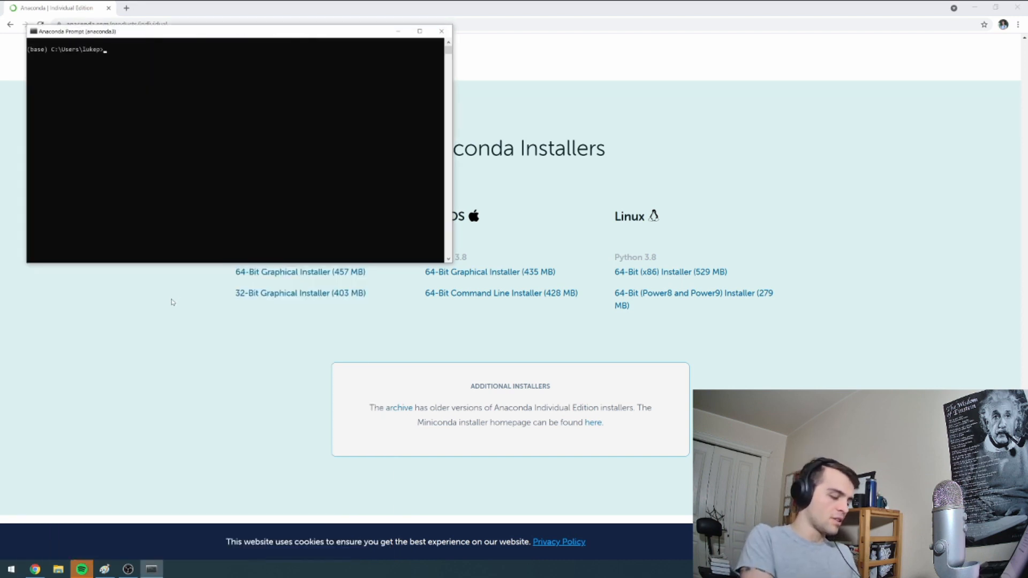
text(jupyter)
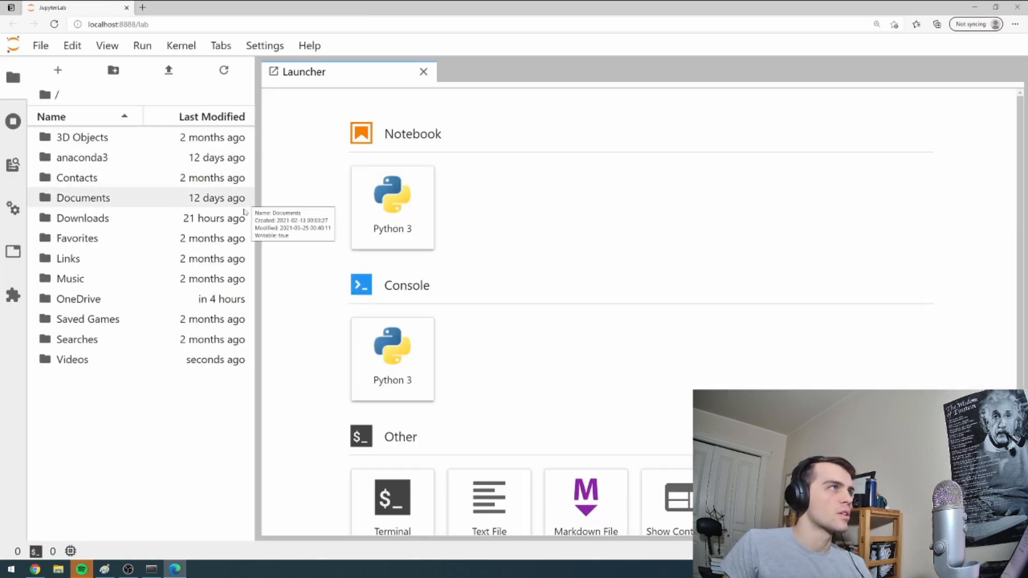
- Navigate Documents > videos > youtube_channel in the file browser to reach vid1.ipynb
double_click(84, 197)
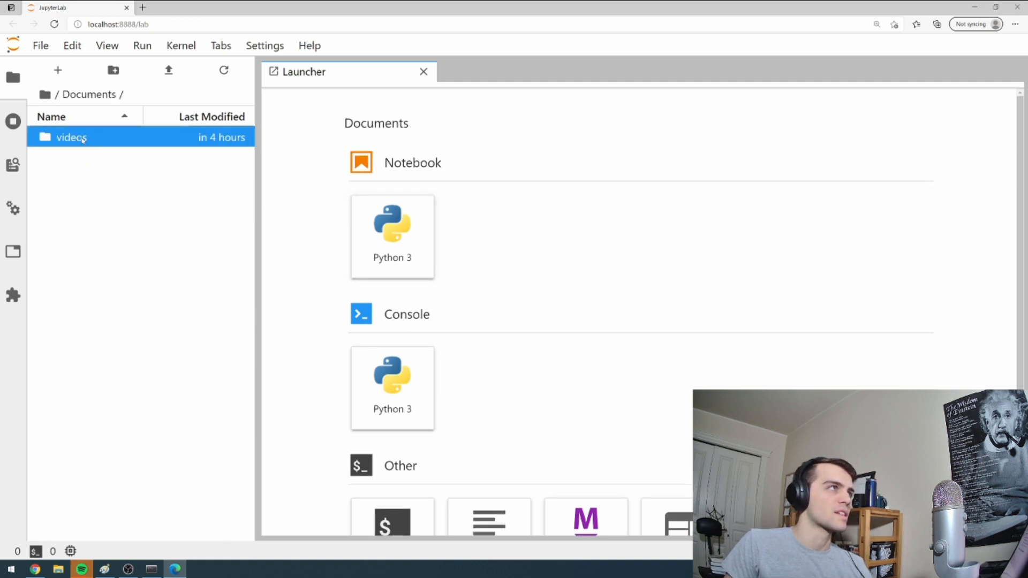
double_click(71, 137)
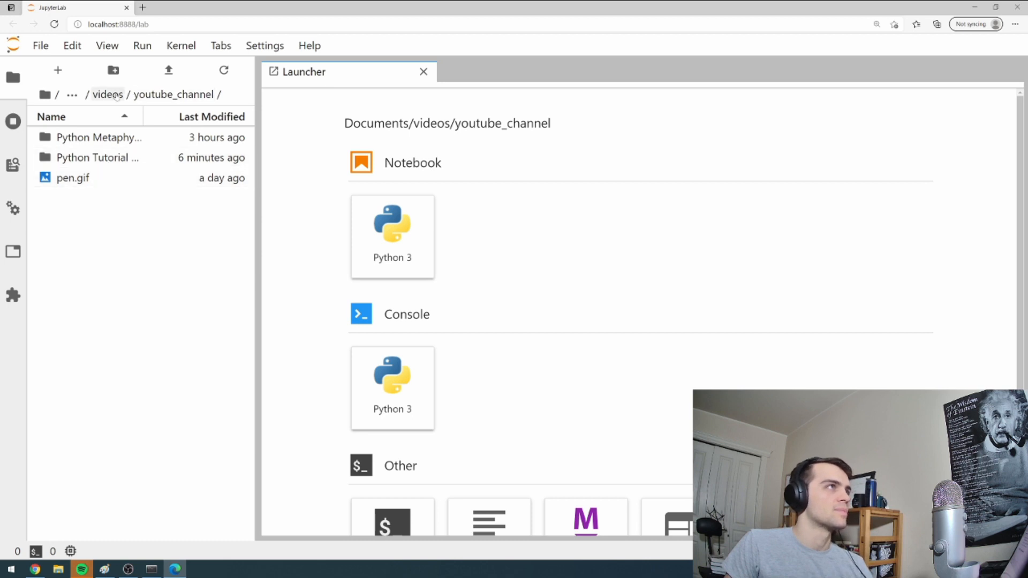
click(106, 94)
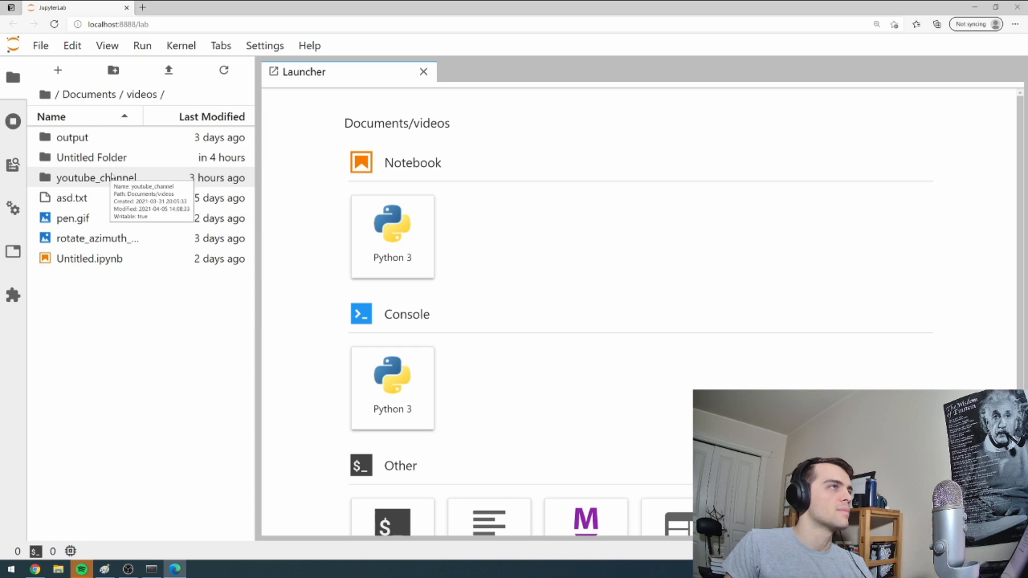
double_click(95, 177)
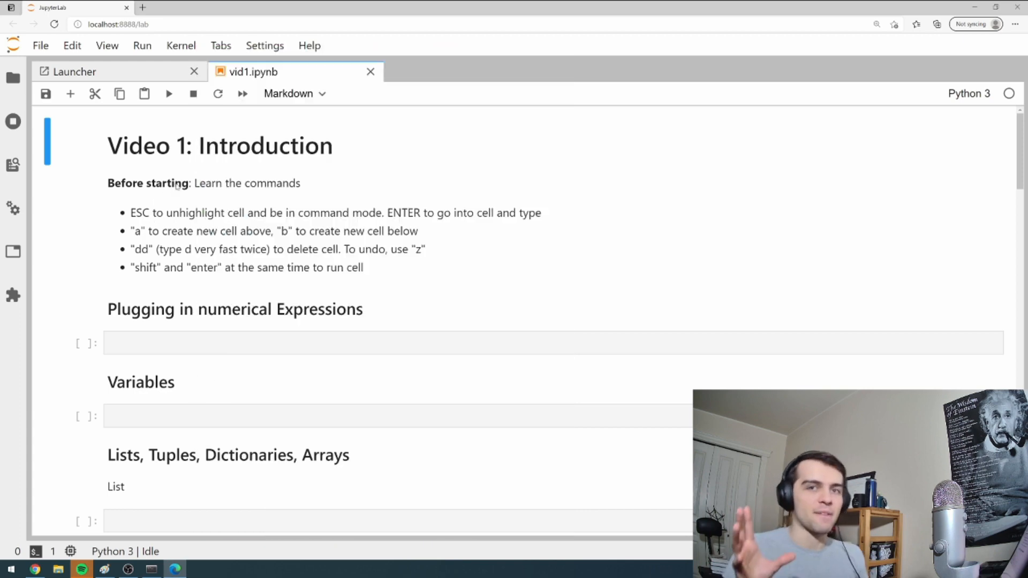
mouse_move(204, 196)
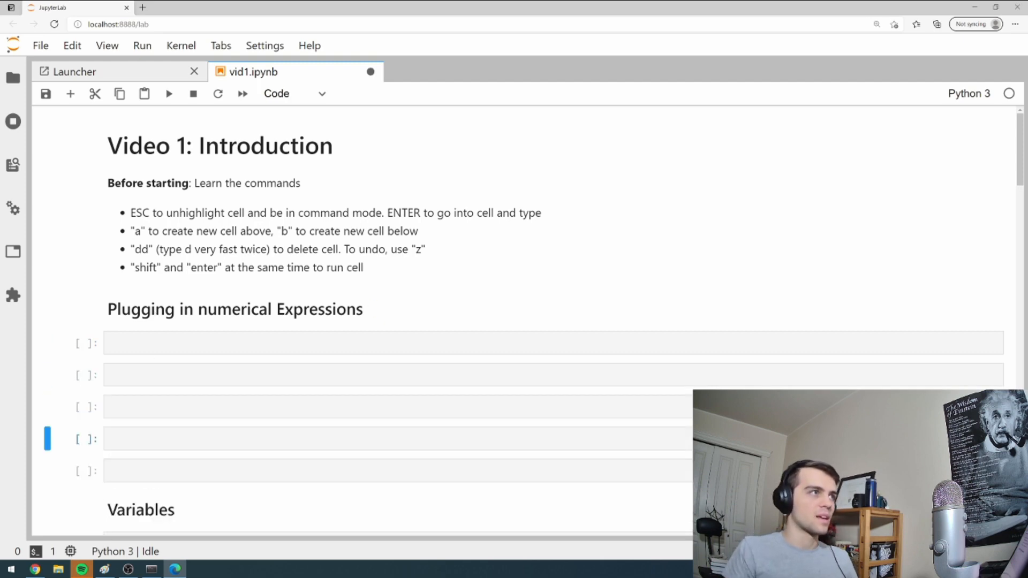
click(550, 343)
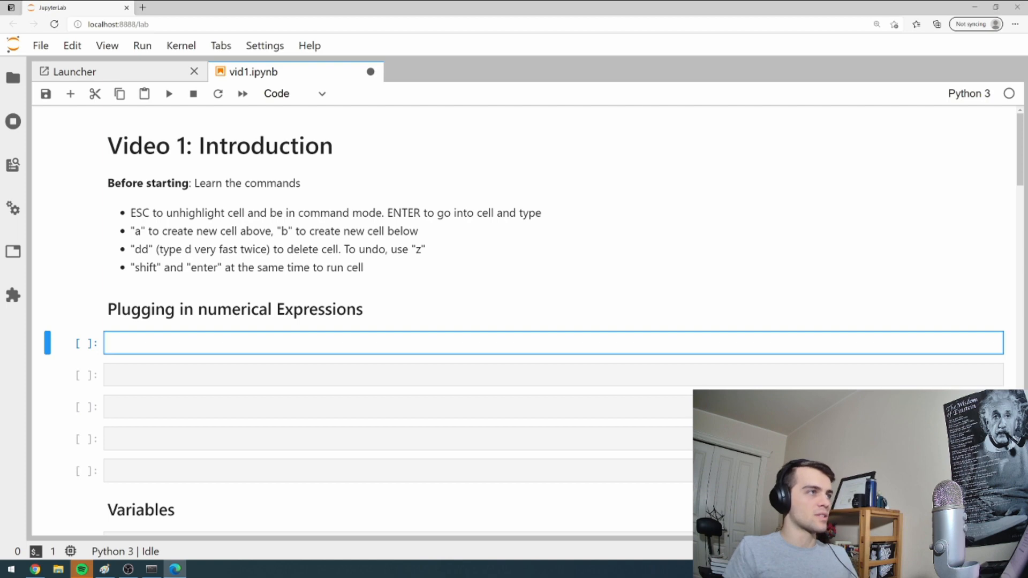
text(dsdfhjksdfhksdjhf)
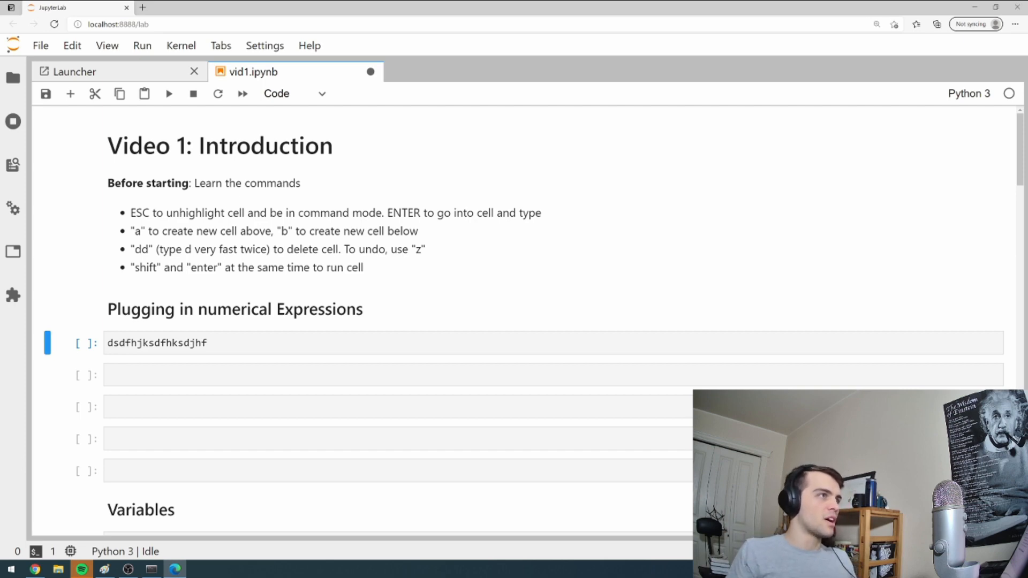
key(a)
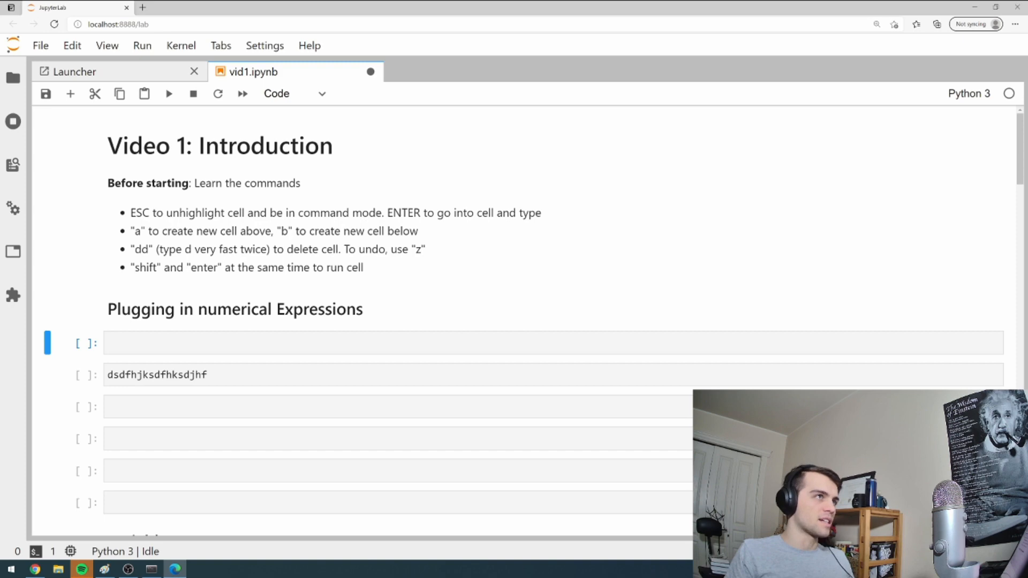
text(asdasd)
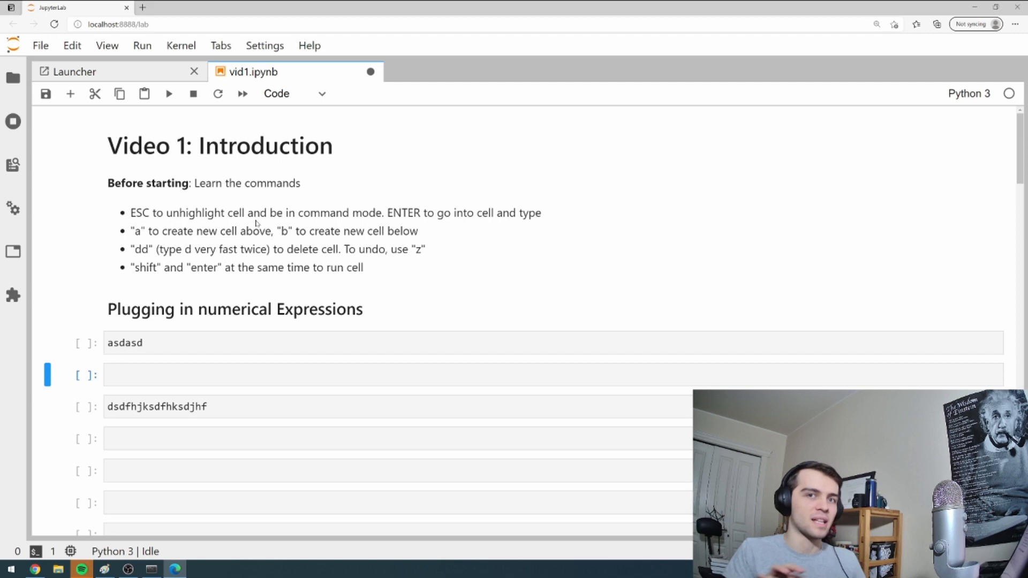
mouse_move(165, 257)
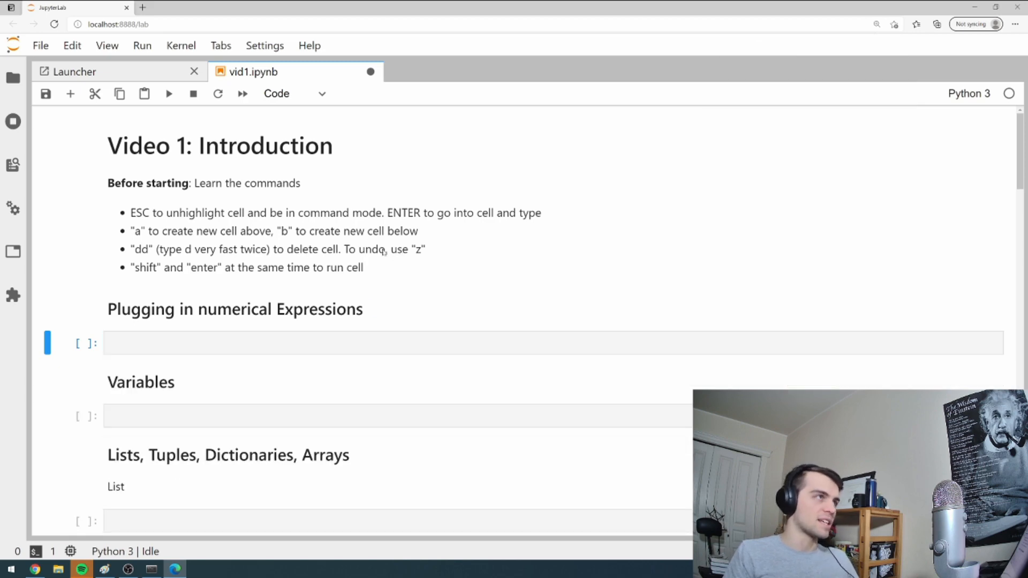
key(b)
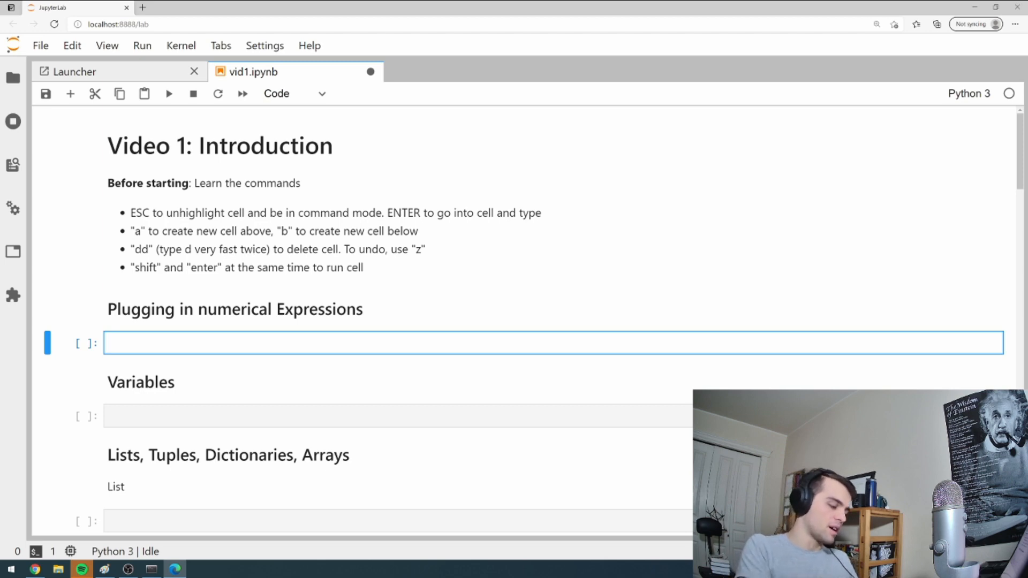
- Run print('yes') in the first code cell to output yes
text(print('yes'))
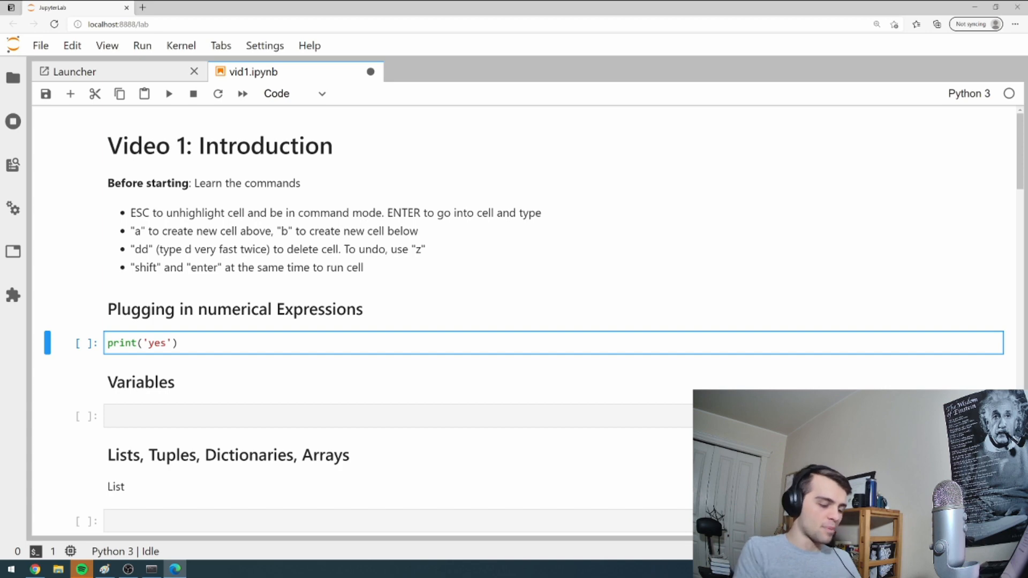
key(shift+enter)
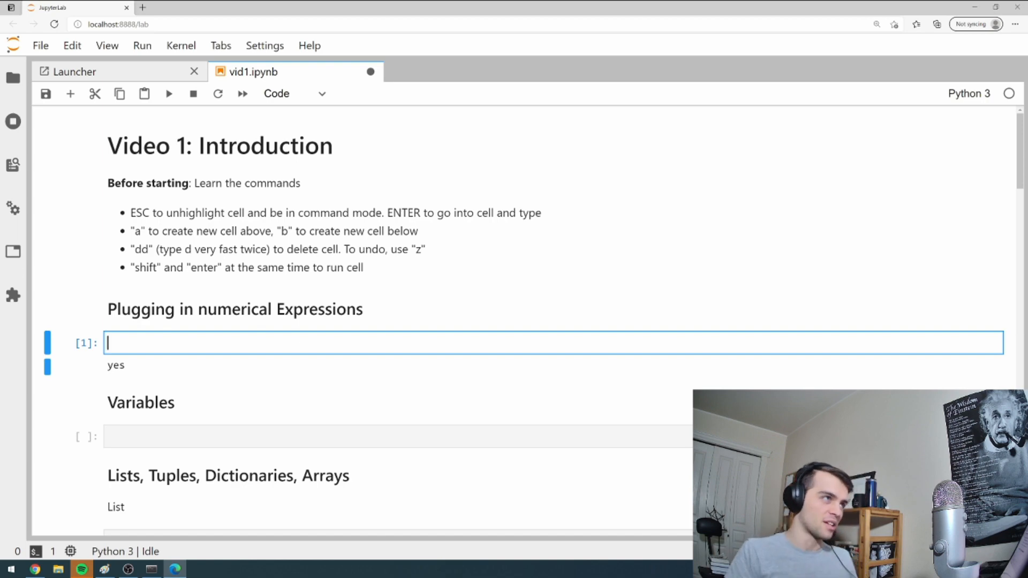
- Evaluate 4 * 3 in the first cell, then enter 5**2
text(4 * 3)
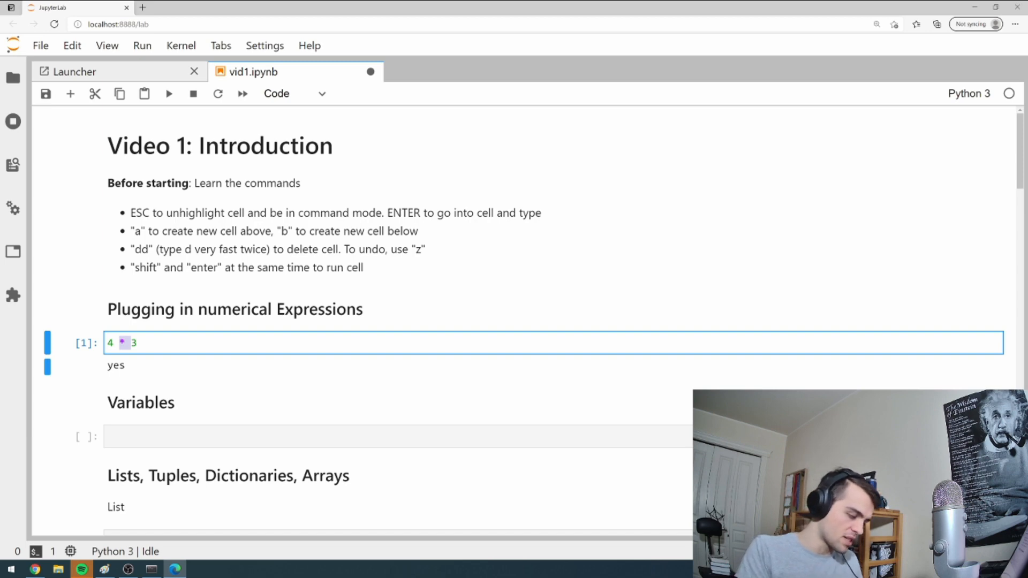
click(138, 343)
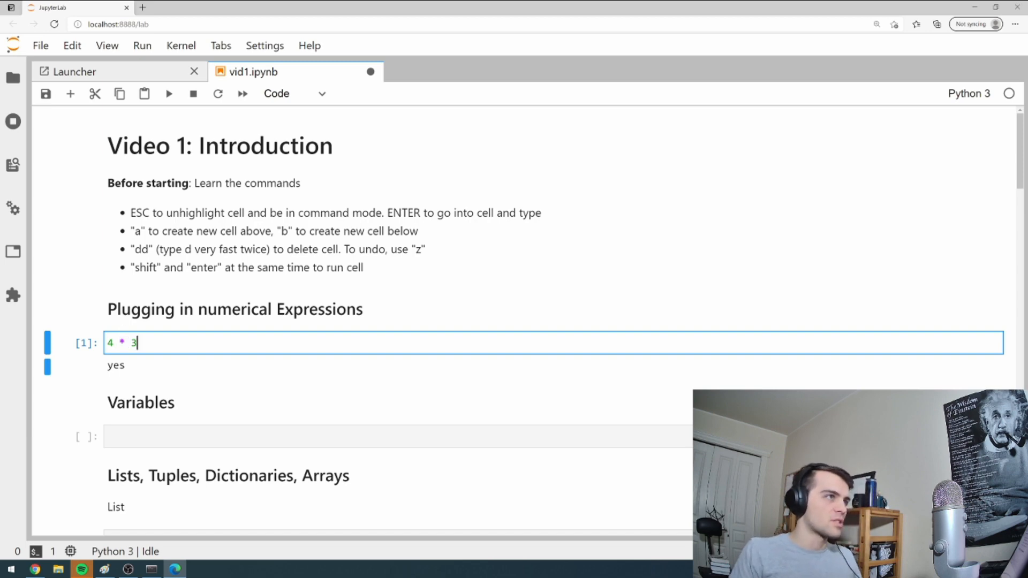
key(shift+enter)
text(5/6)
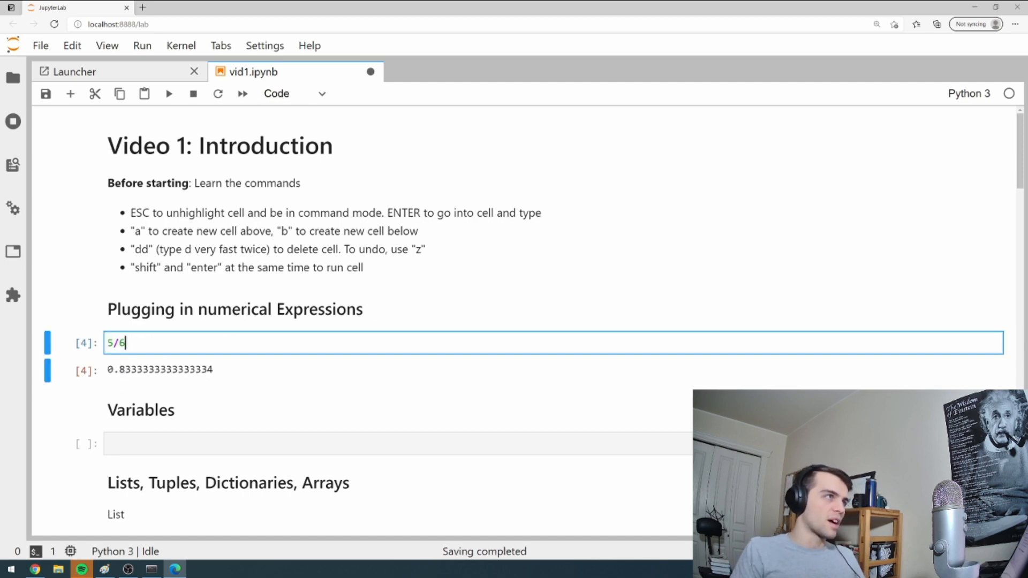
text(5**2)
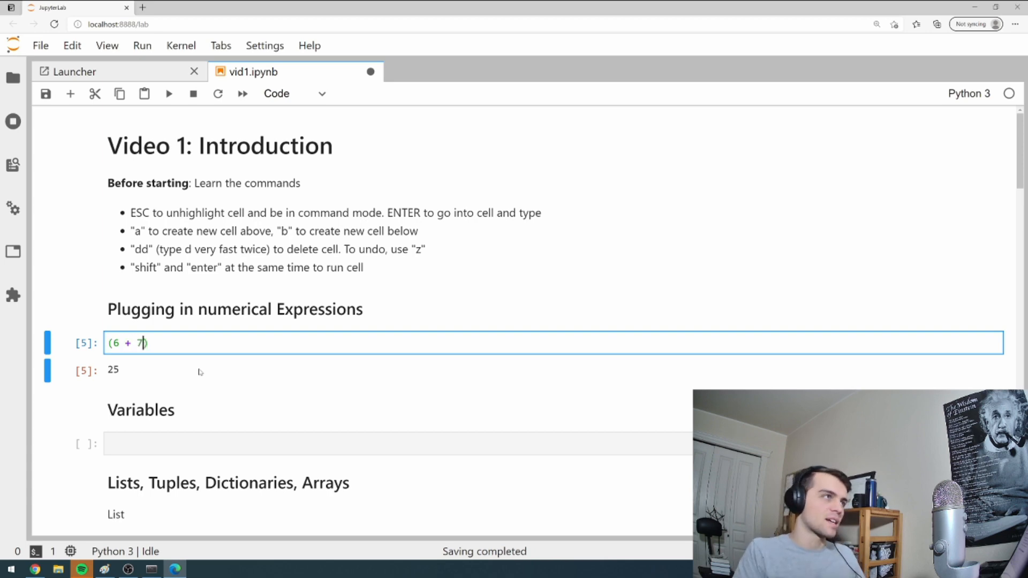
- Extend the expression to (6 + 7) * 3 /4 giving 9.75, then select it for replacement
text(* 3 /)
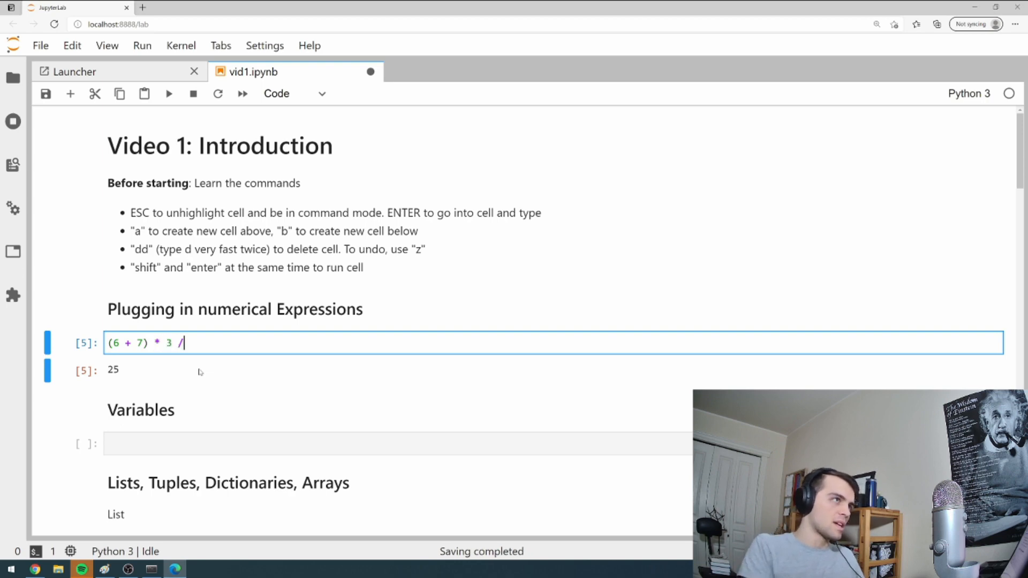
text(4)
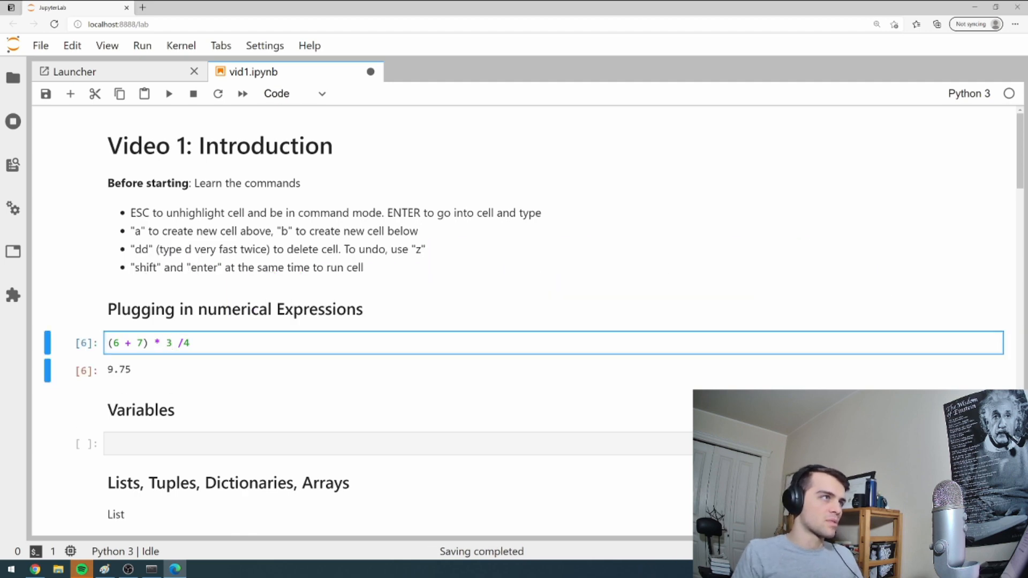
drag(107, 343, 187, 343)
text(16)
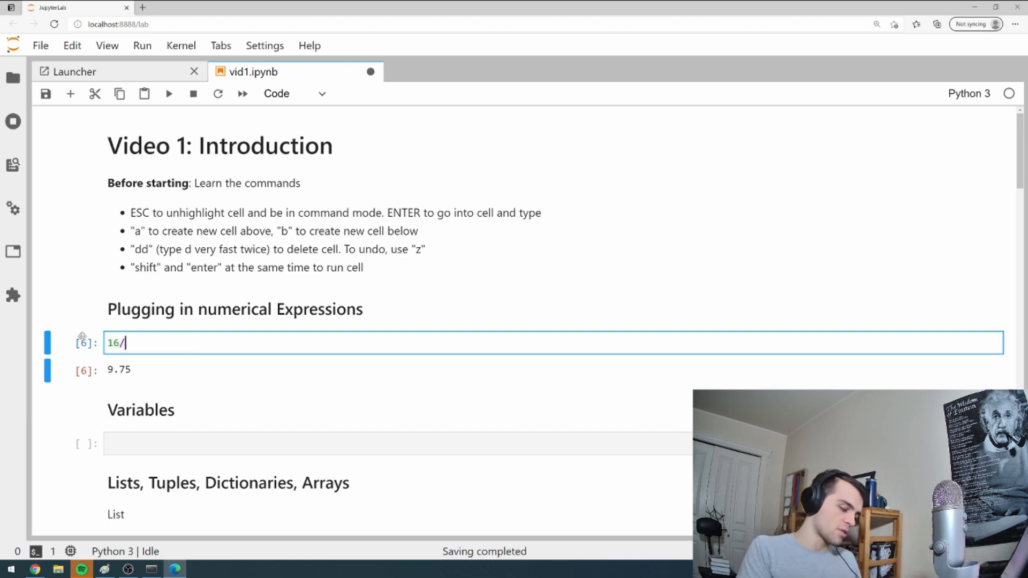
- Evaluate 16/5 and the remainder 16%5, which outputs 1
text(/5)
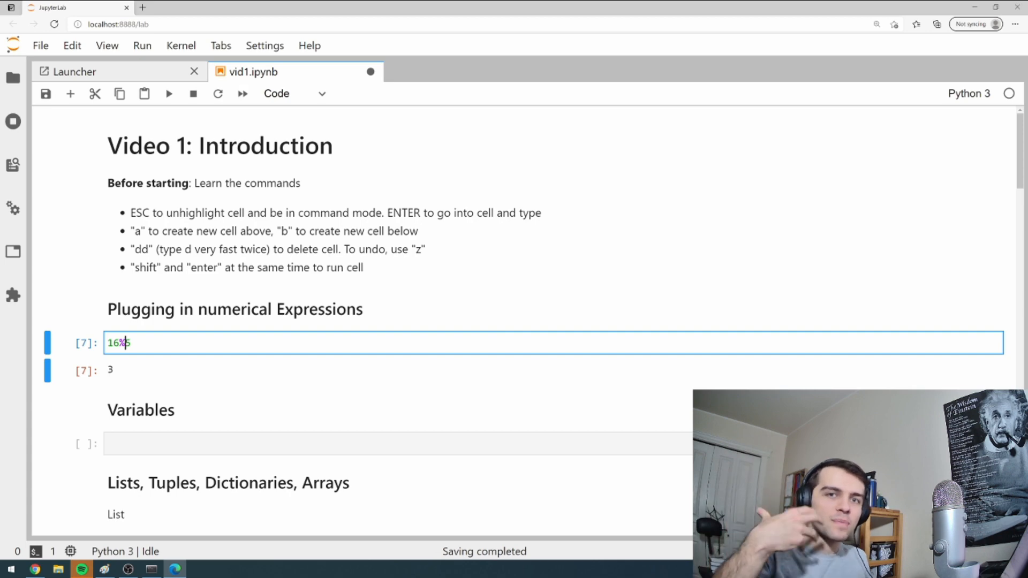
key(shift+enter)
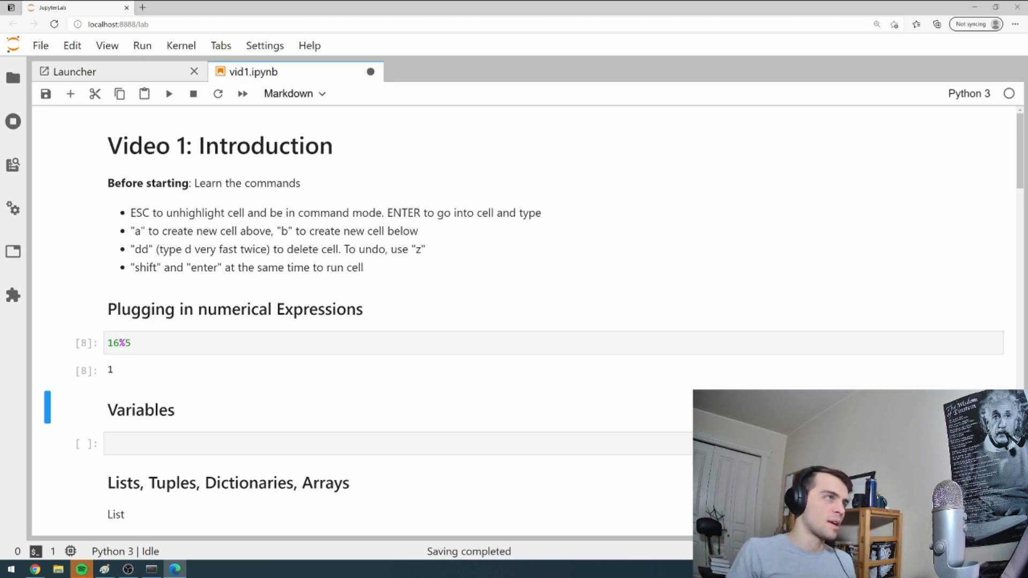